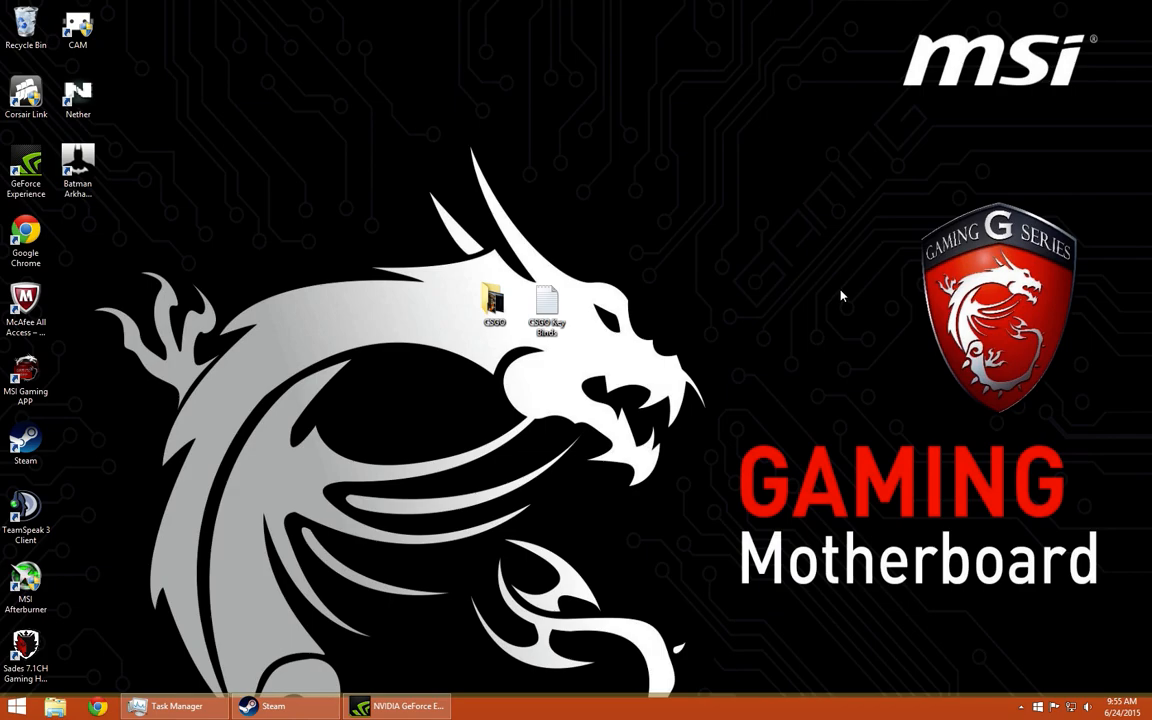
mouse_move(718, 292)
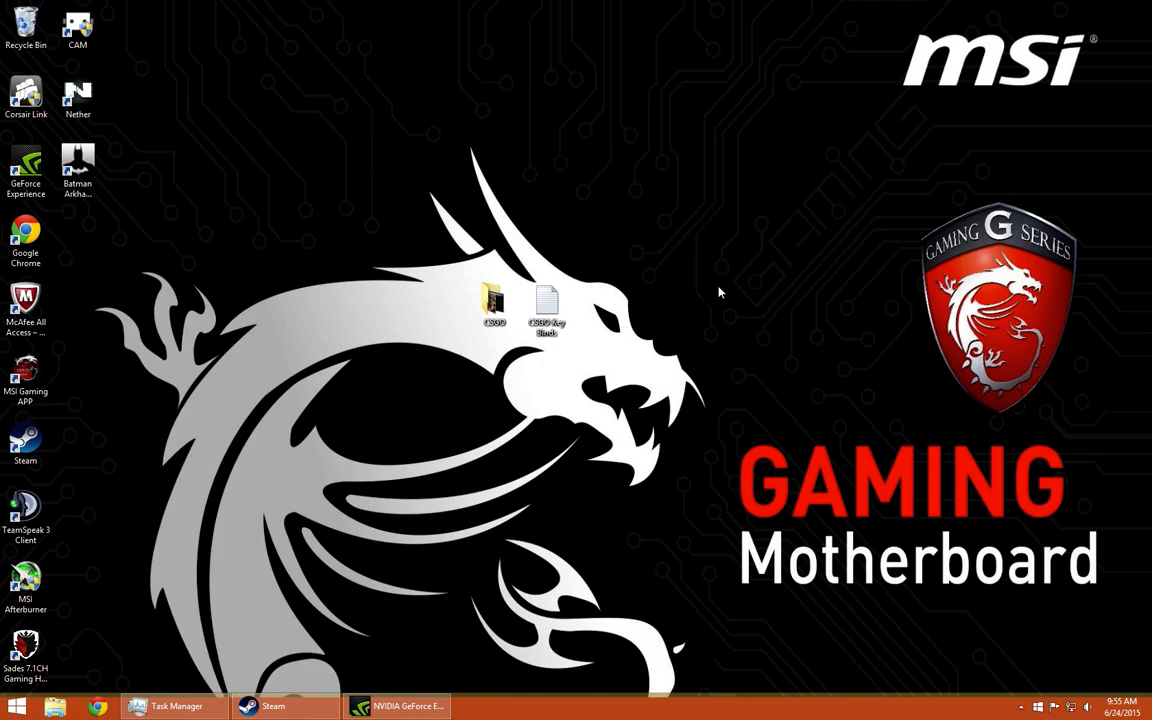
Bring up a This PC window listing folders, drives and network locations
click(76, 164)
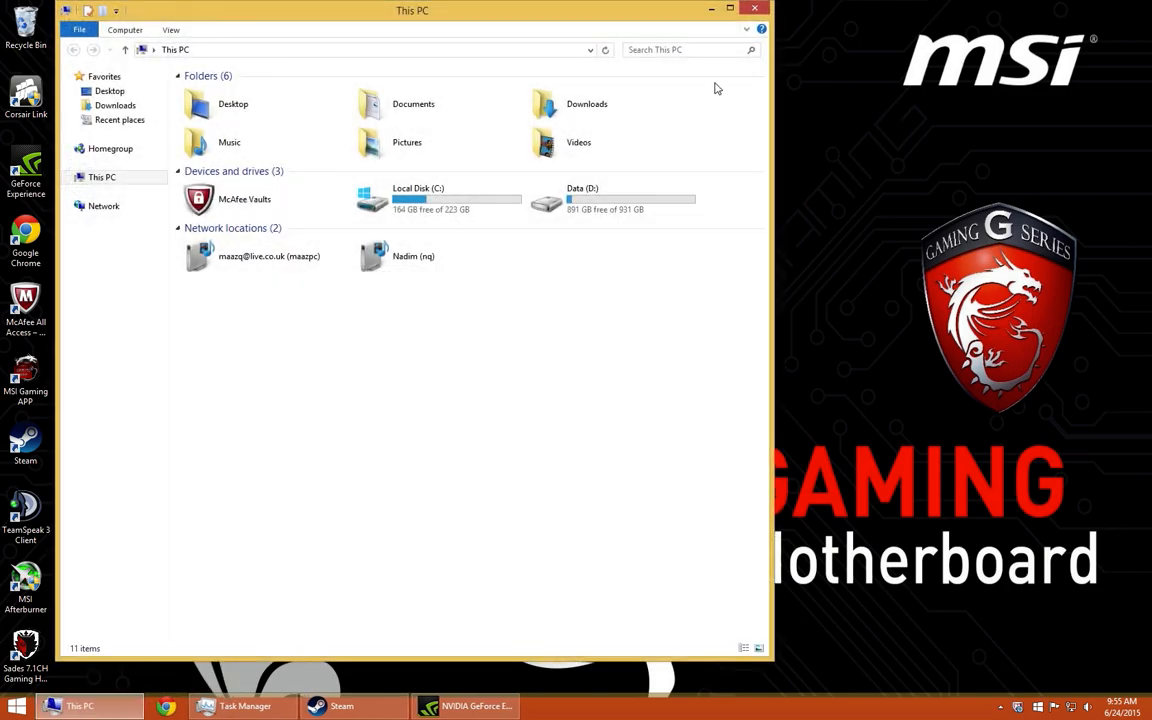
Maximize Explorer and browse into Data (D:) > SteamLibrary > steamapps > common
click(730, 8)
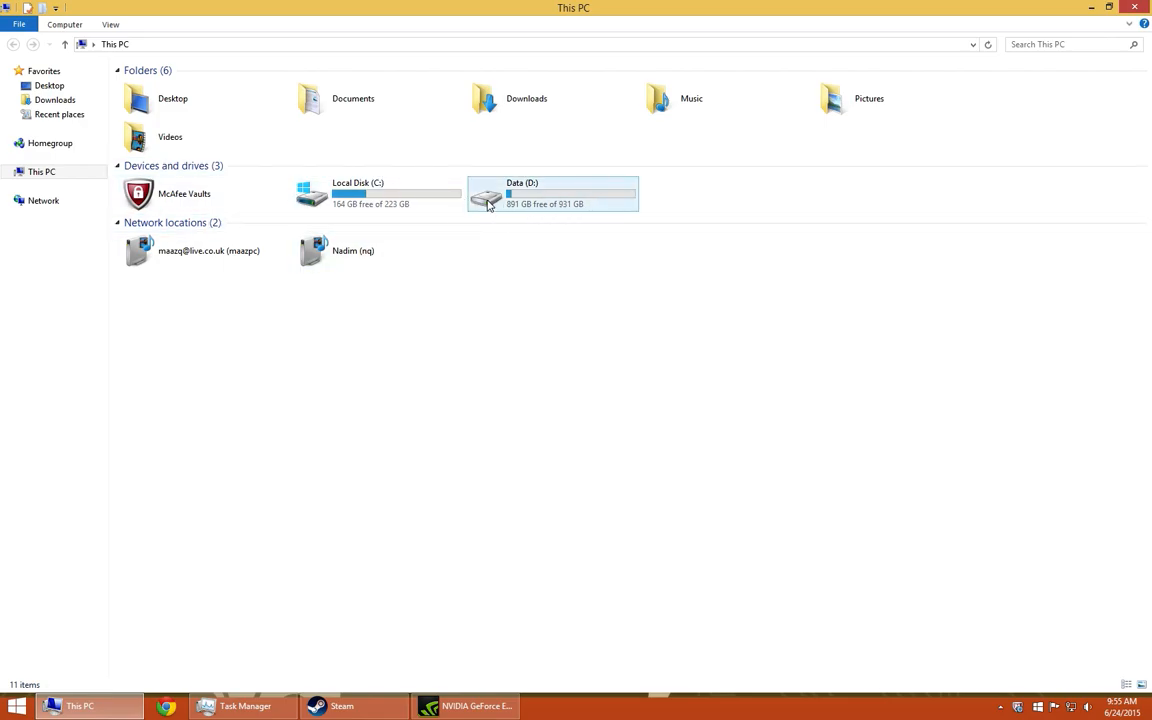
click(378, 192)
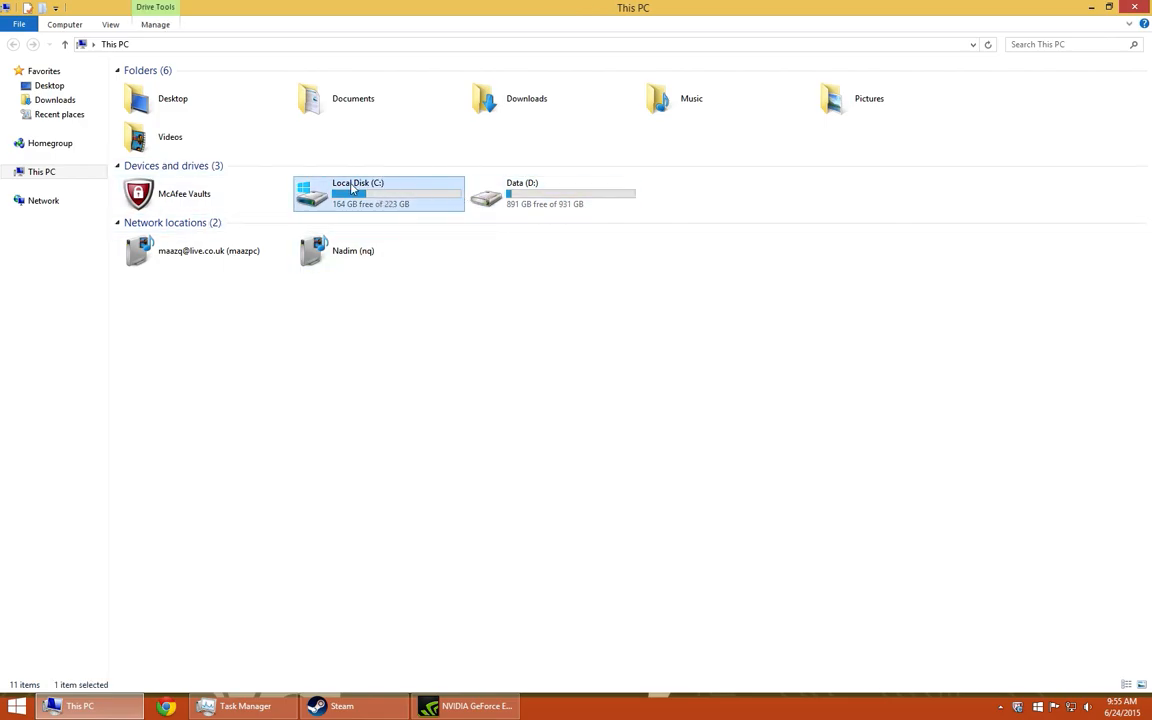
click(530, 192)
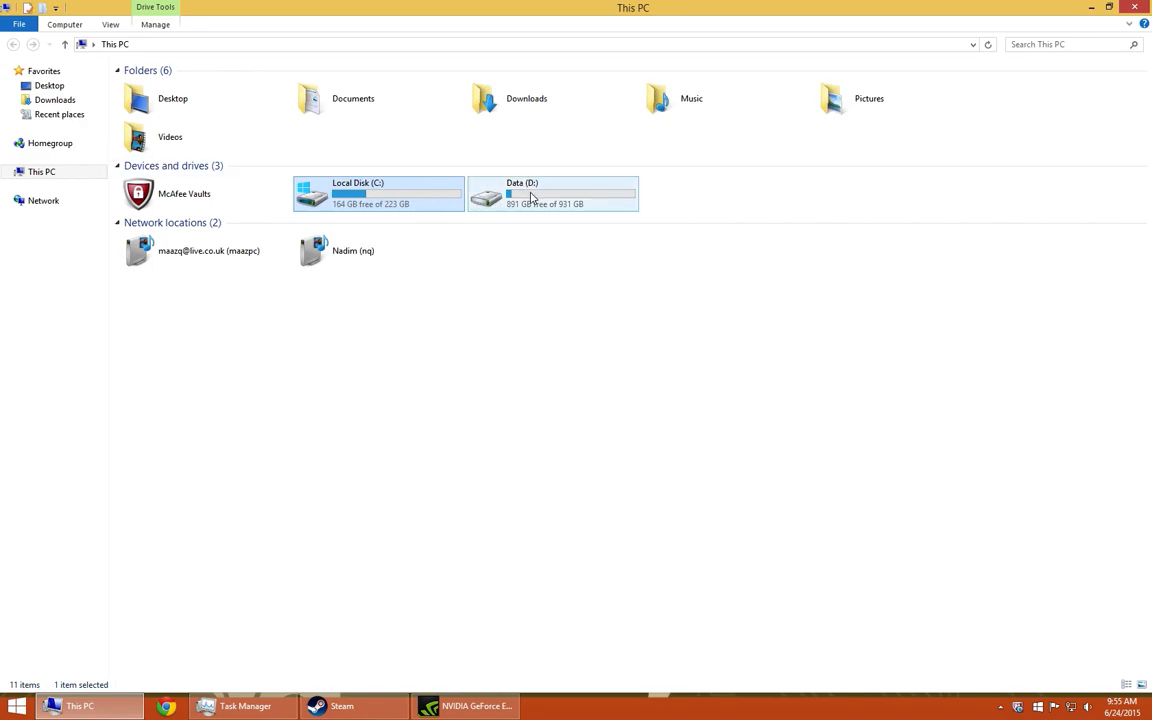
double_click(552, 192)
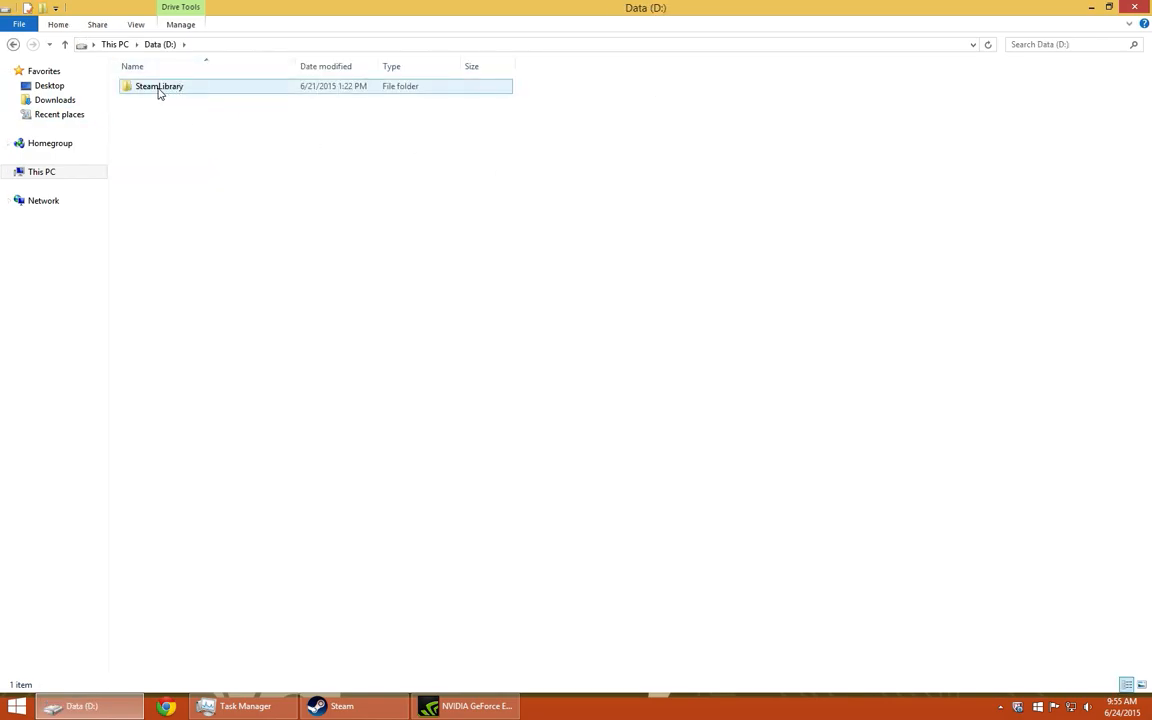
double_click(160, 84)
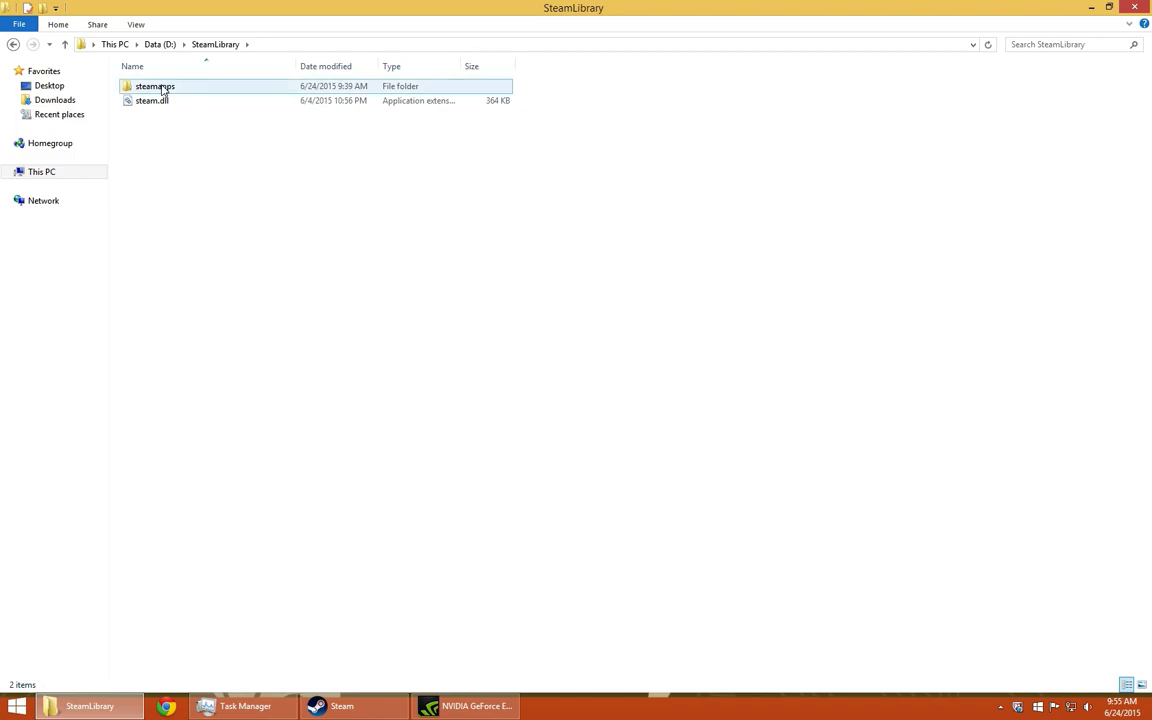
double_click(156, 86)
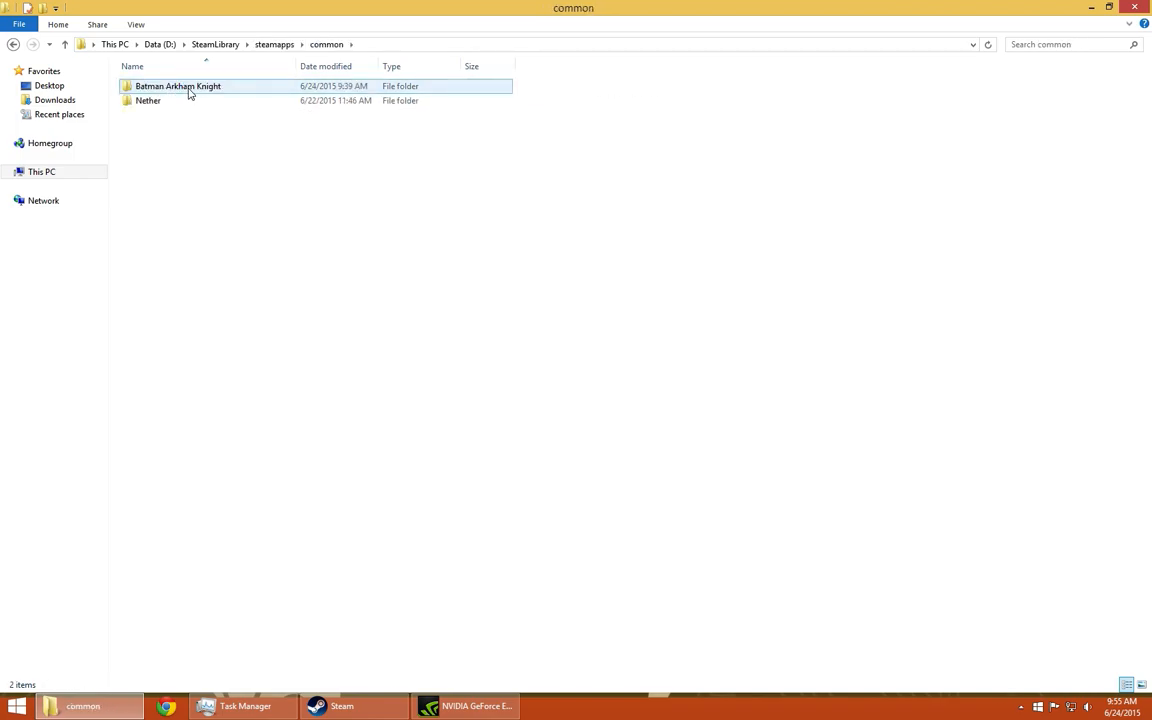
Go into Batman Arkham Knight > BMGame > Config
click(176, 86)
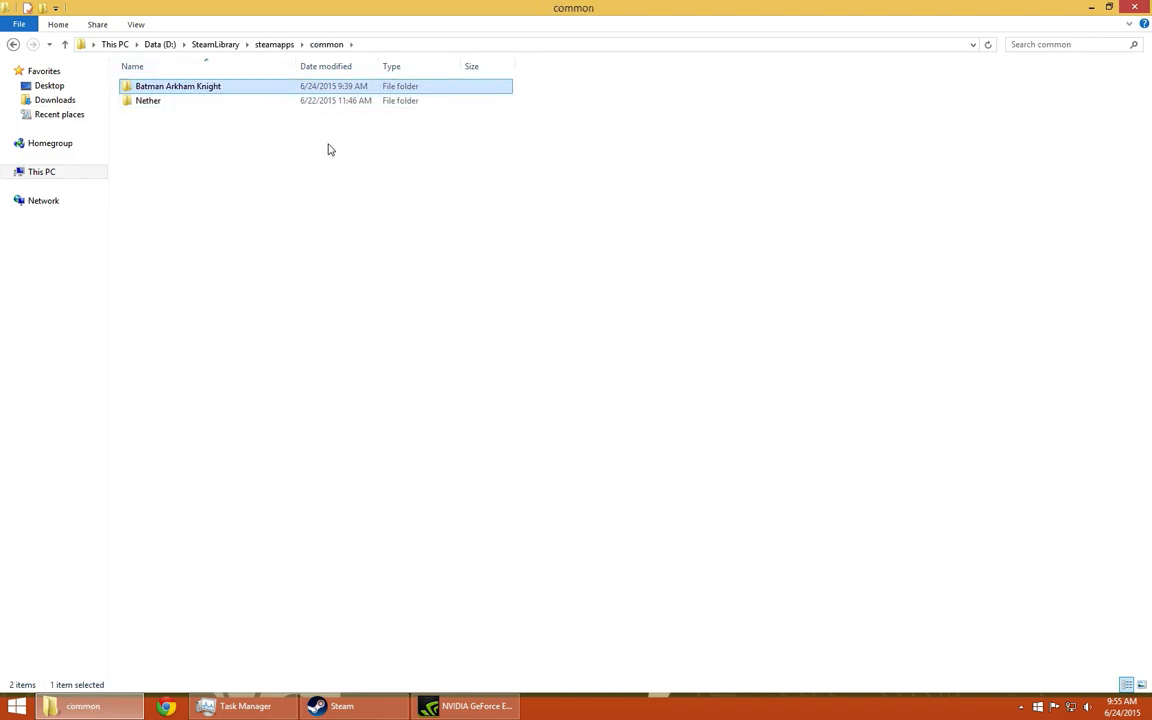
double_click(178, 84)
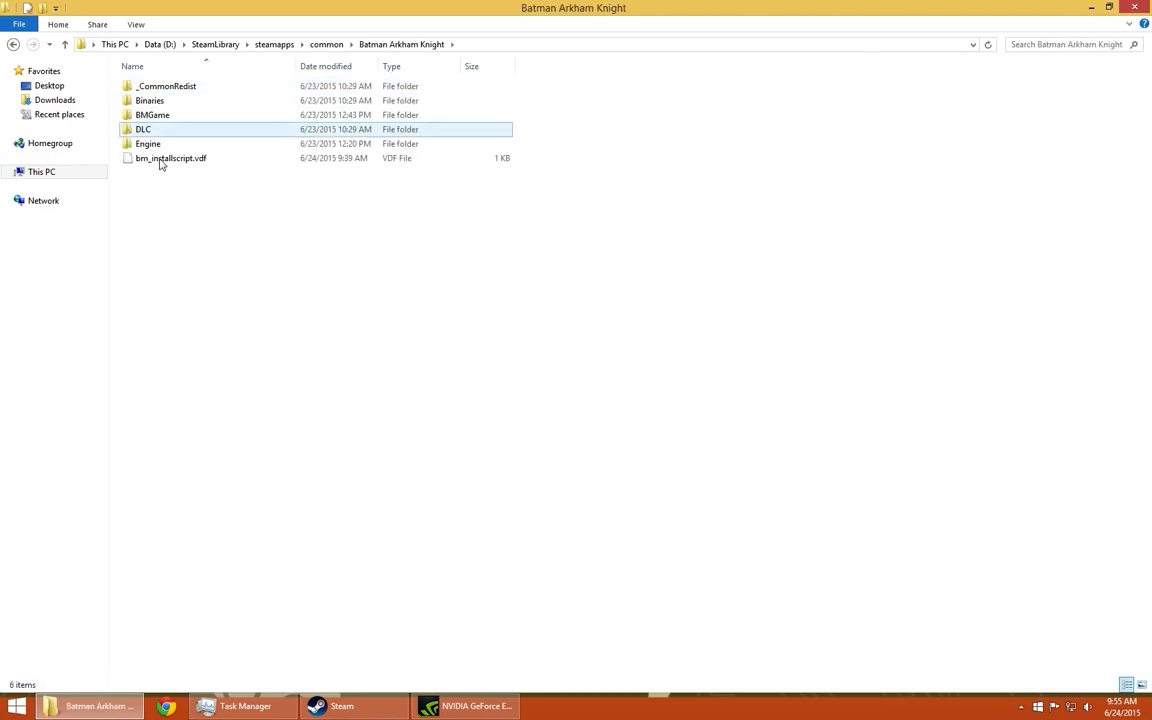
click(152, 114)
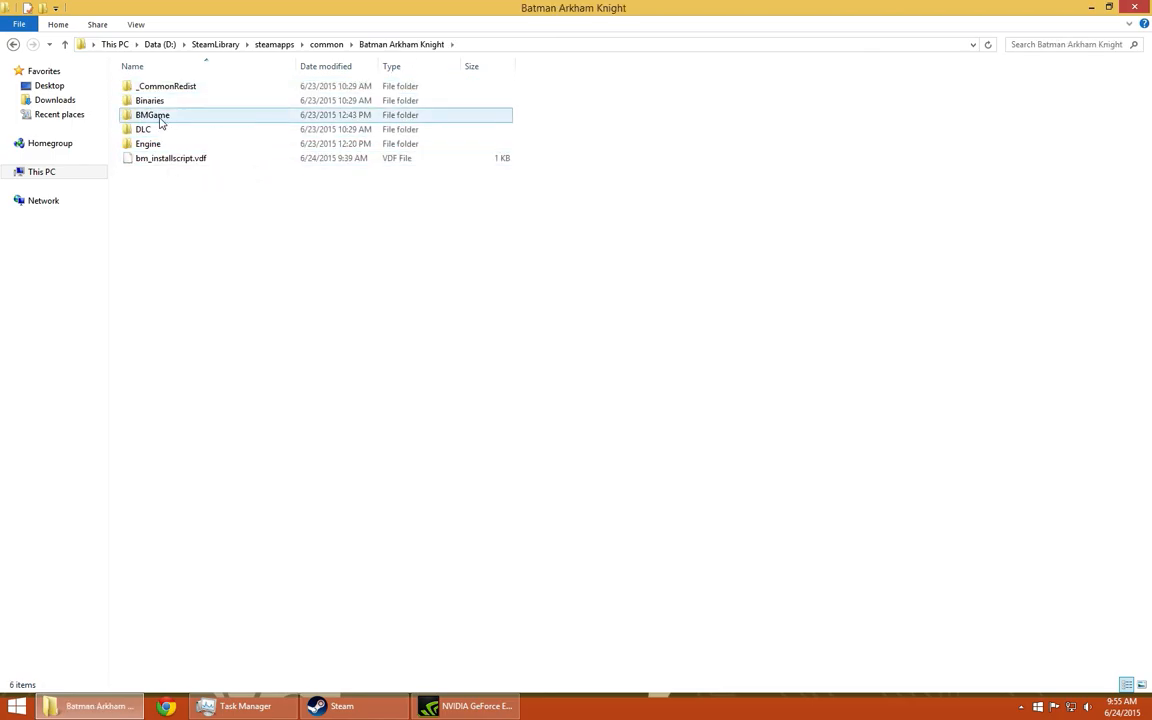
double_click(152, 114)
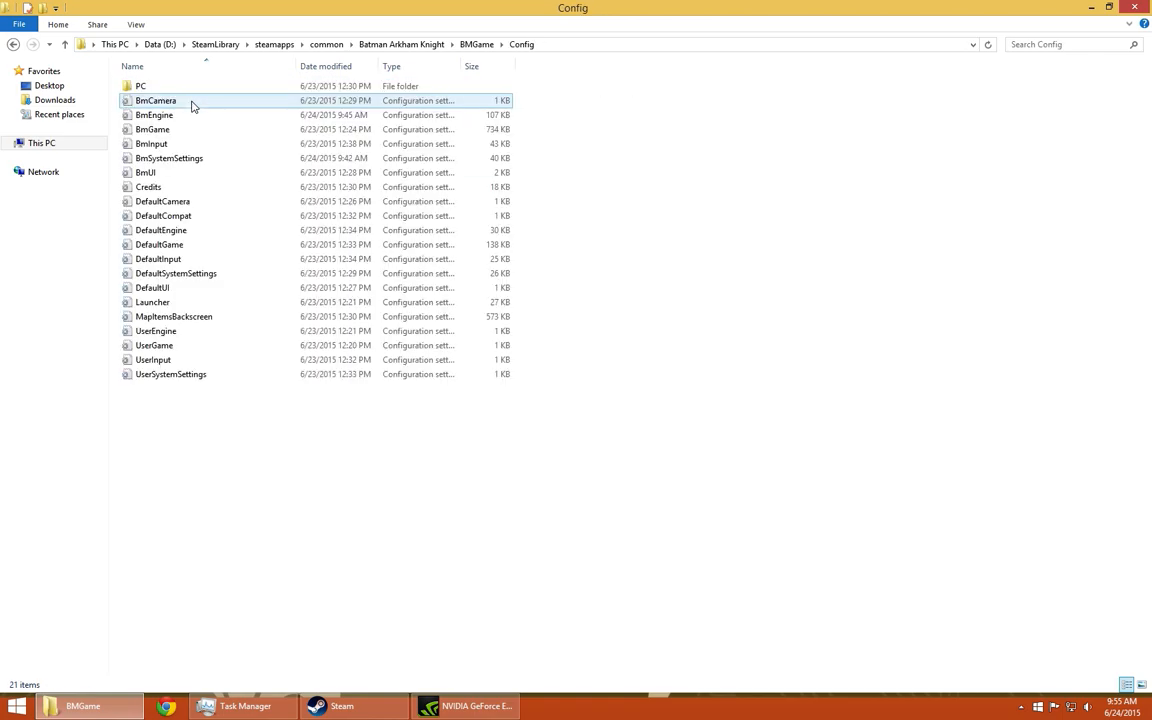
Edit BmSystemSettings so it opens as text in Notepad
click(168, 158)
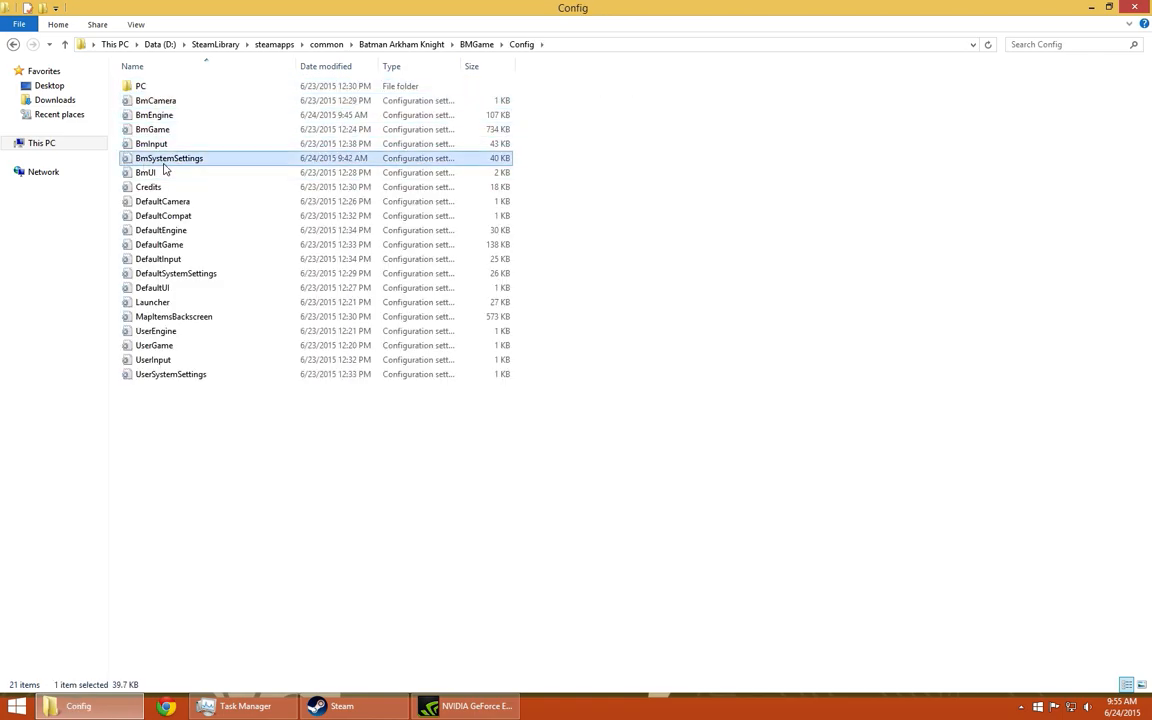
mouse_move(222, 168)
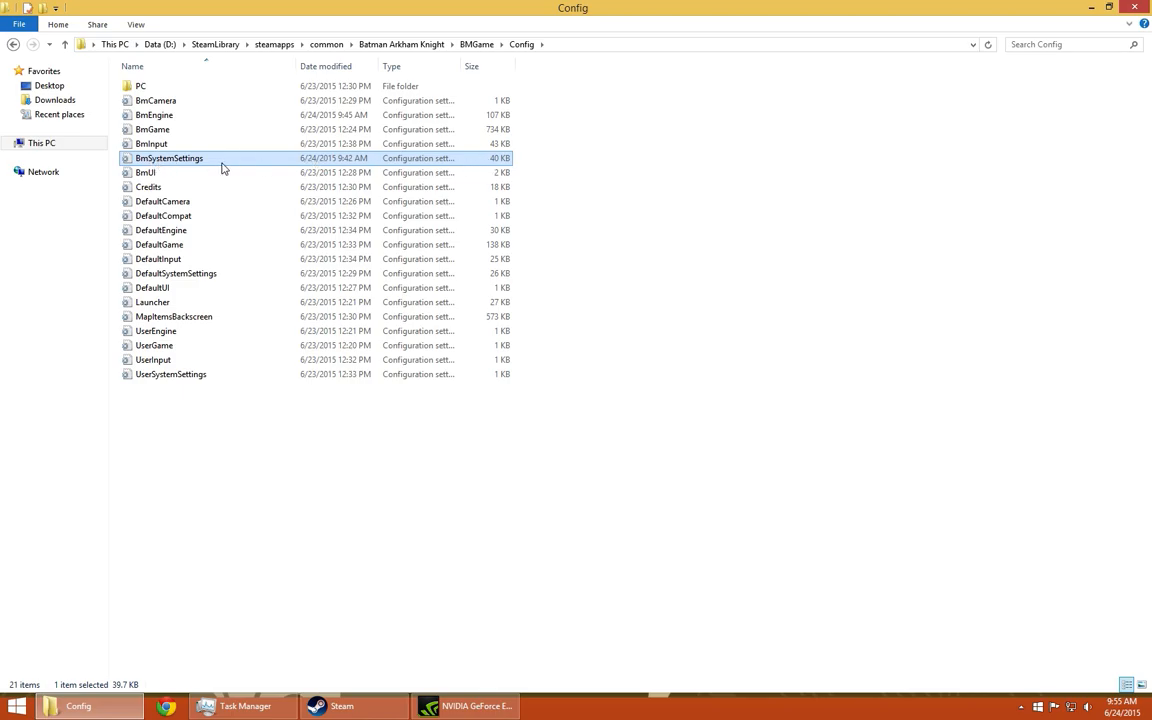
right_click(168, 158)
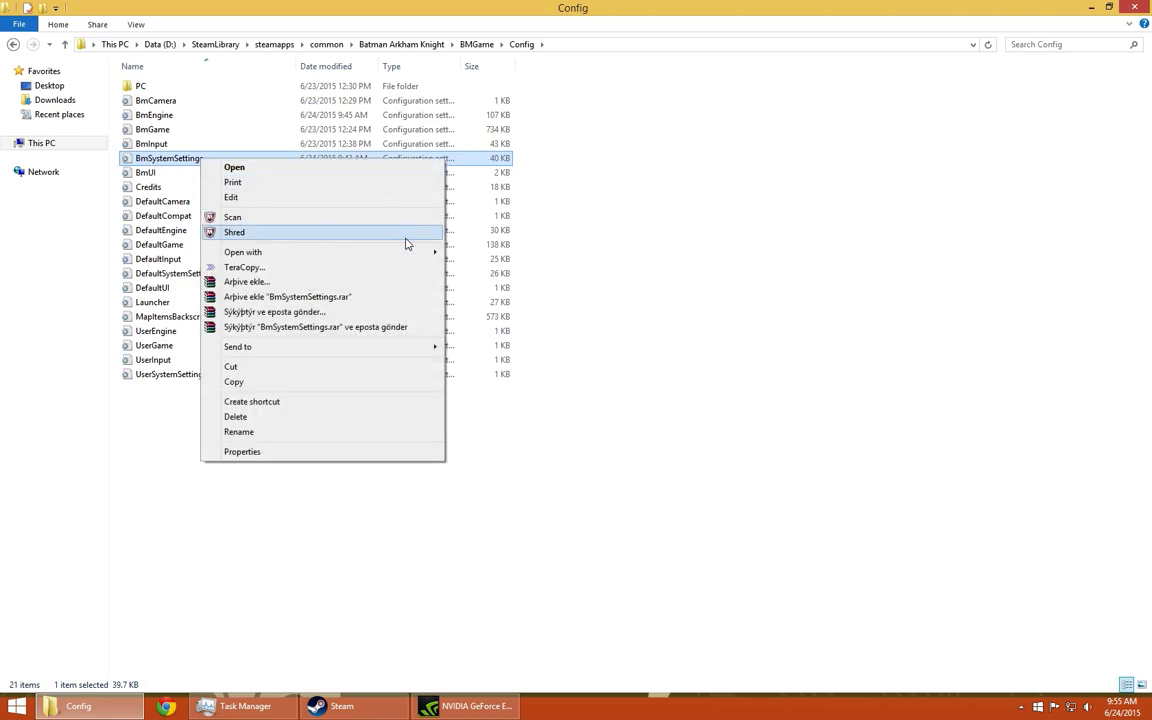
click(234, 168)
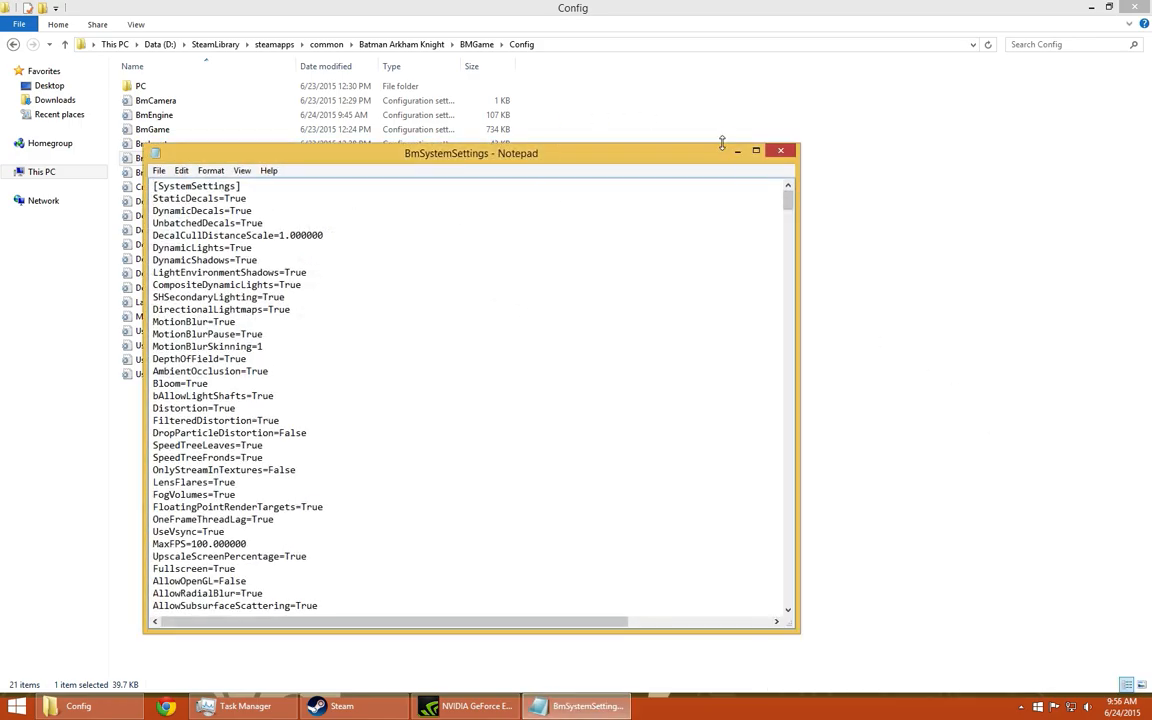
Change MaxFPS to 100.000000 in BmSystemSettings and close Notepad
click(756, 150)
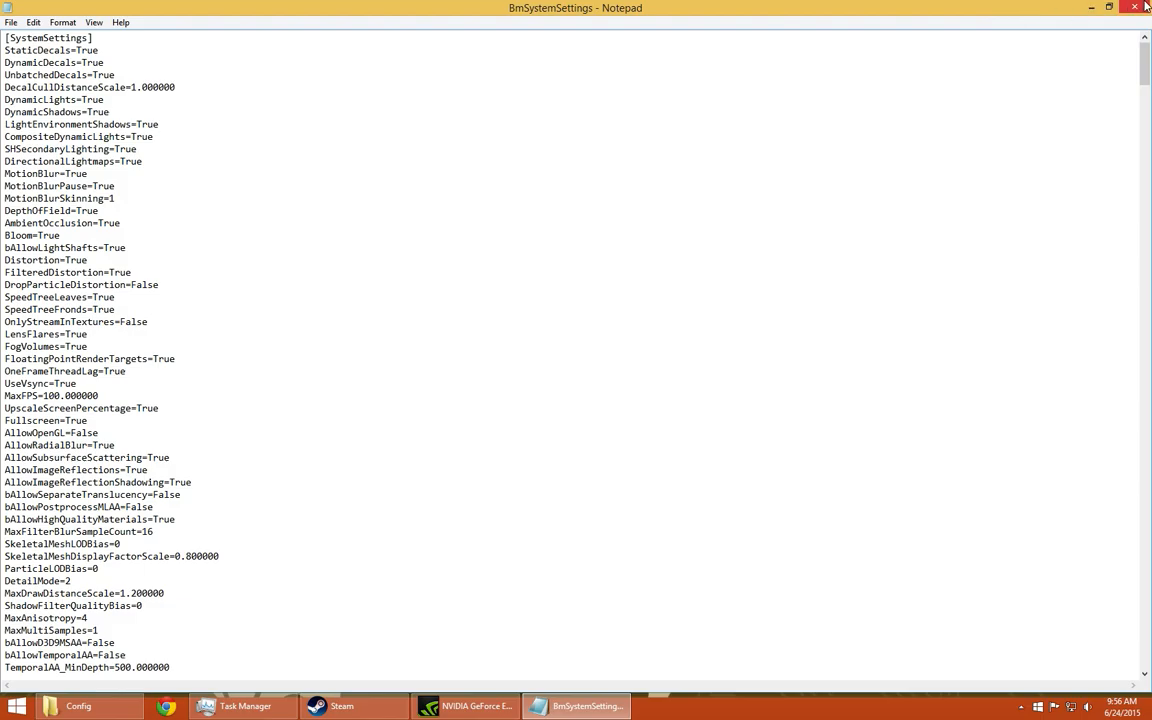
click(78, 706)
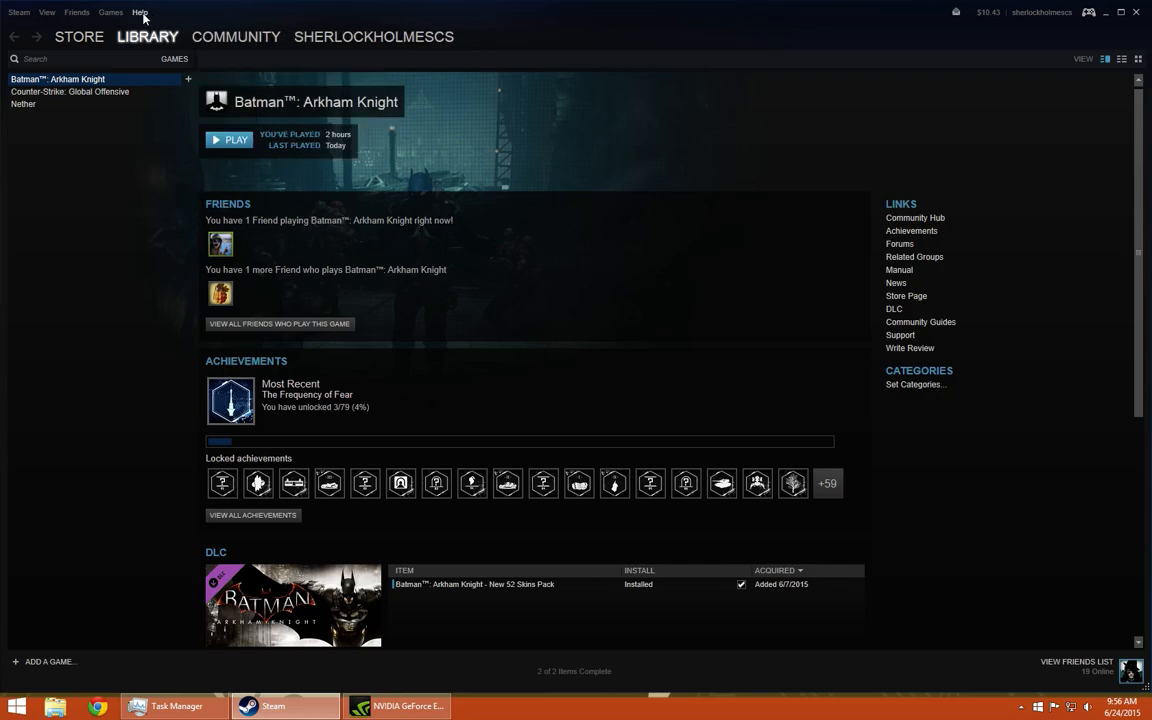
In Steam Settings > In-Game, set the in-game FPS counter to Top-right
click(18, 12)
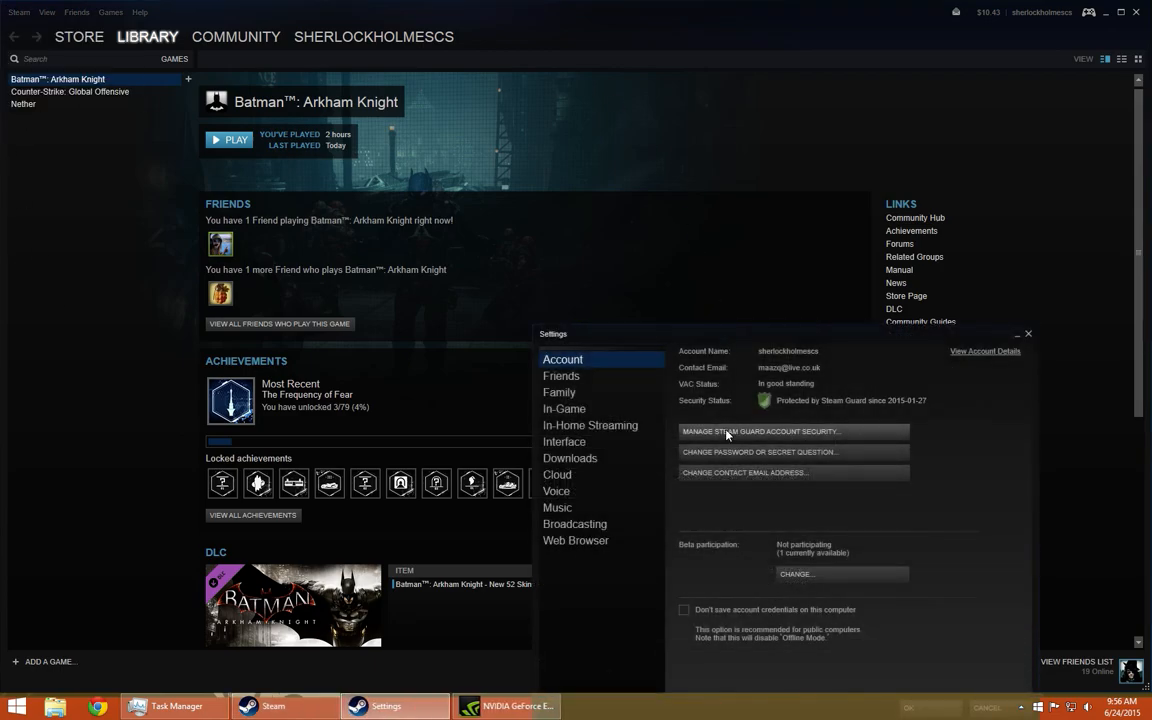
click(564, 408)
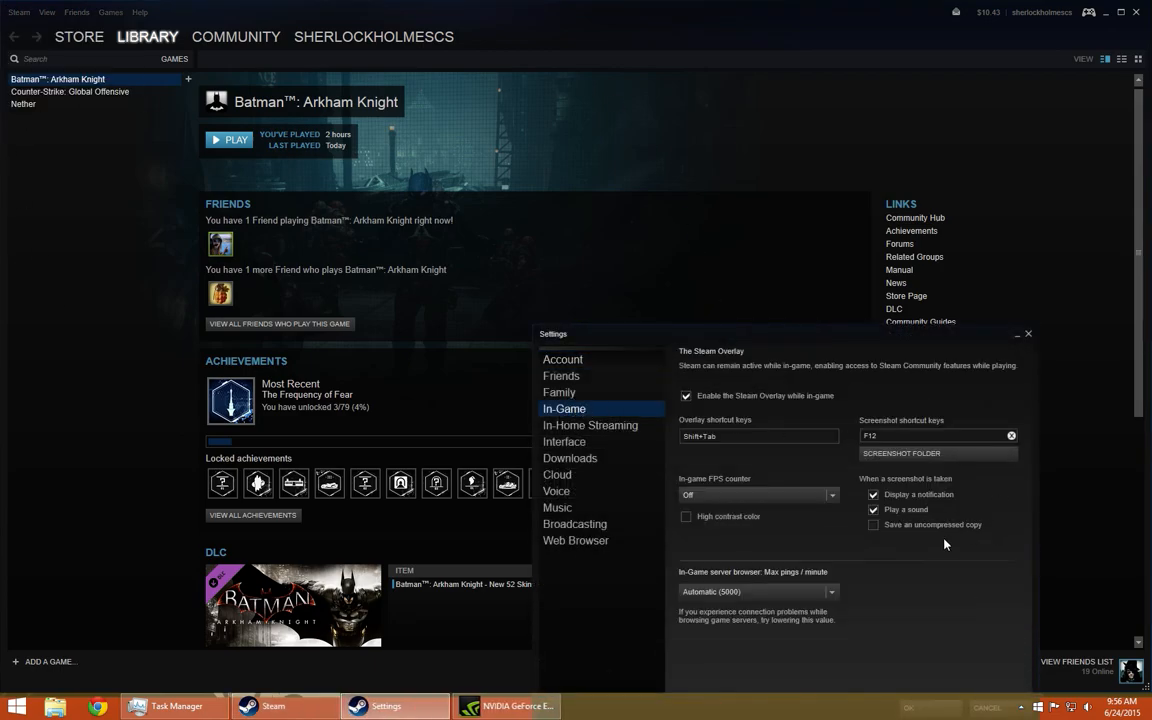
click(758, 494)
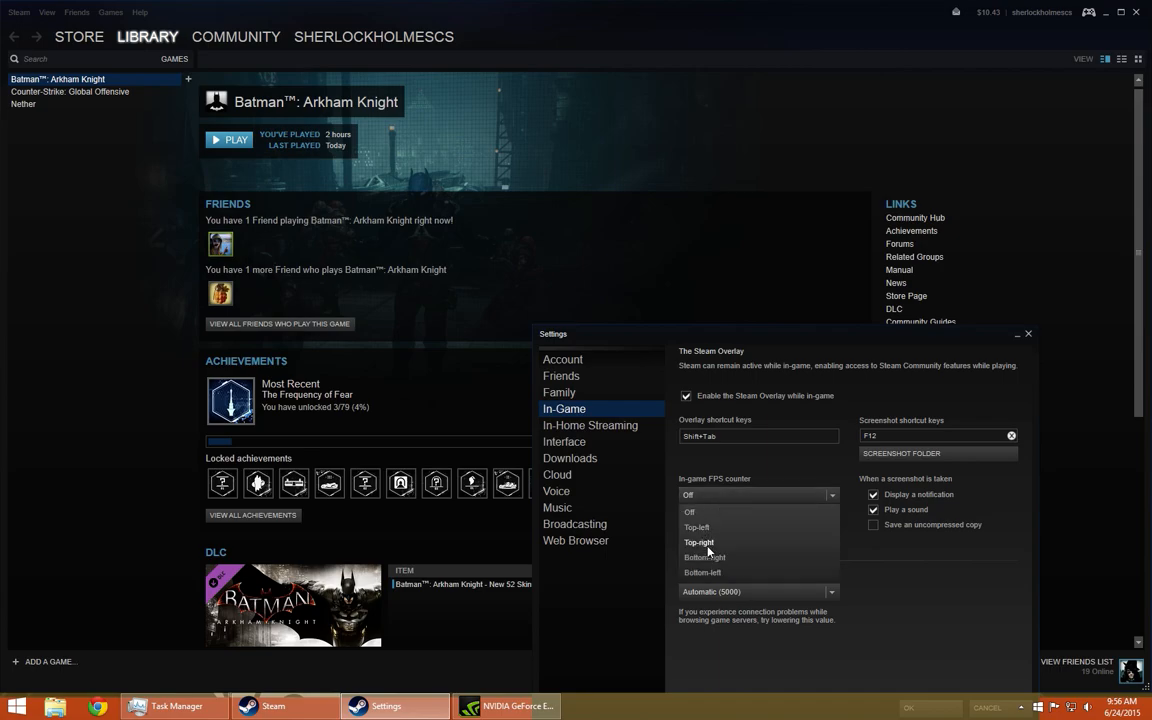
click(698, 542)
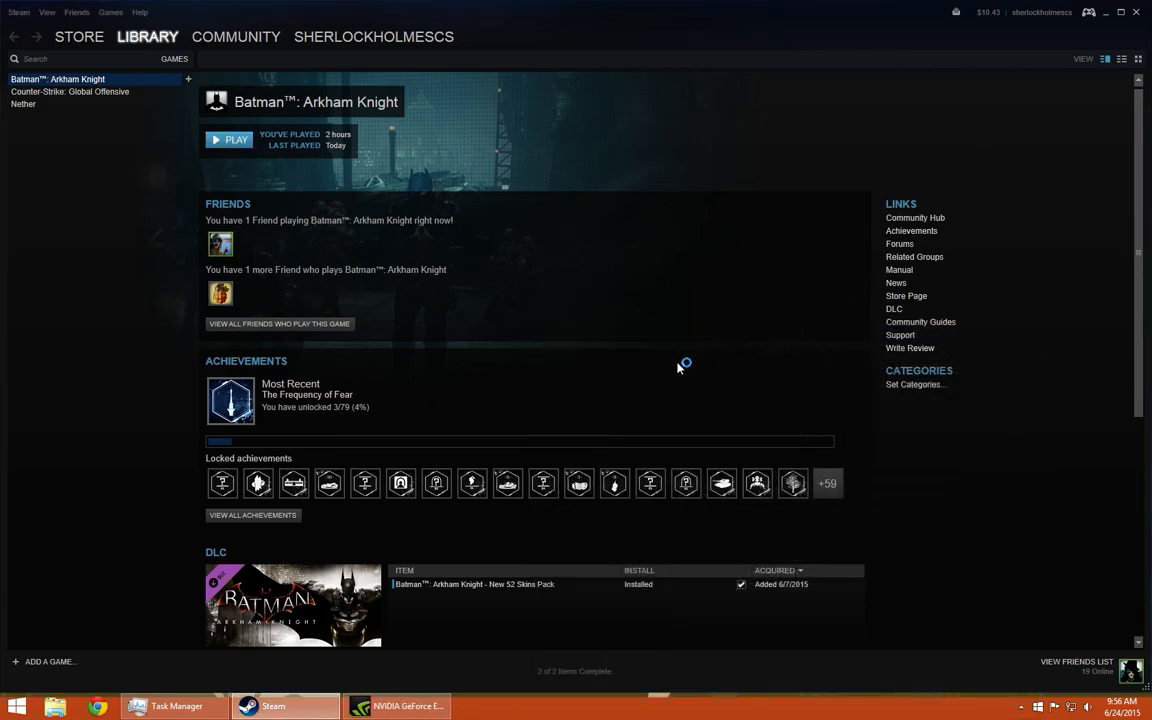
mouse_move(738, 370)
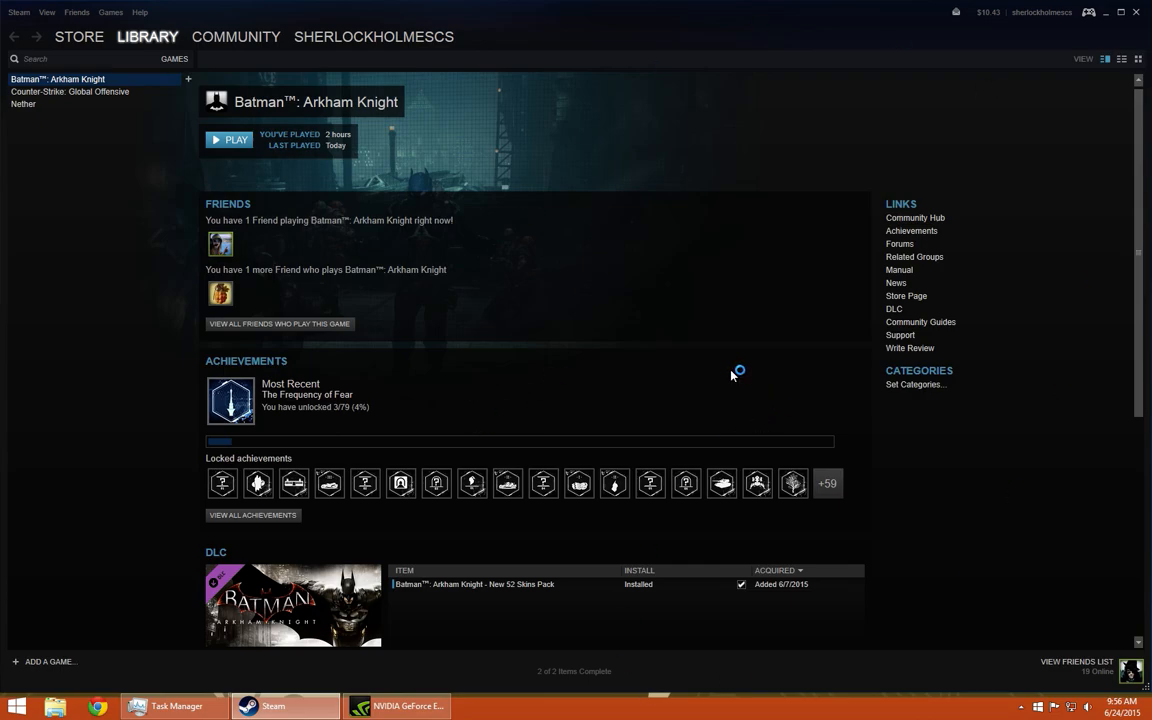
Start Batman: Arkham Knight via Play and wait for the main menu
click(228, 140)
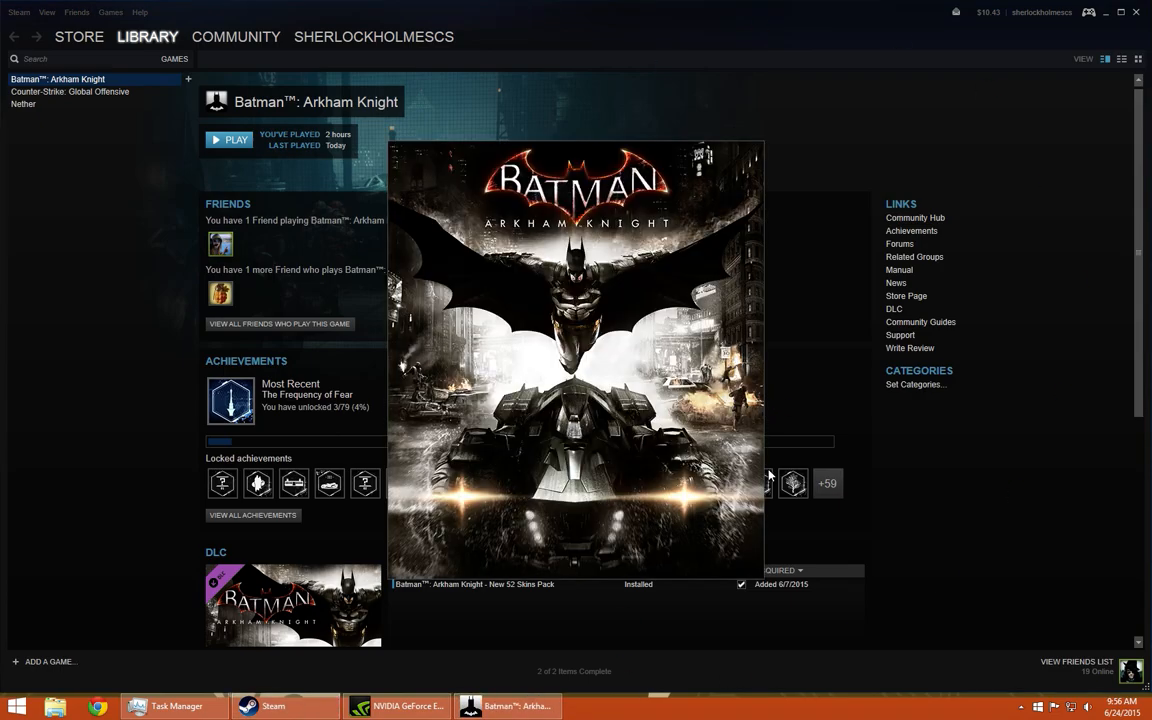
click(228, 140)
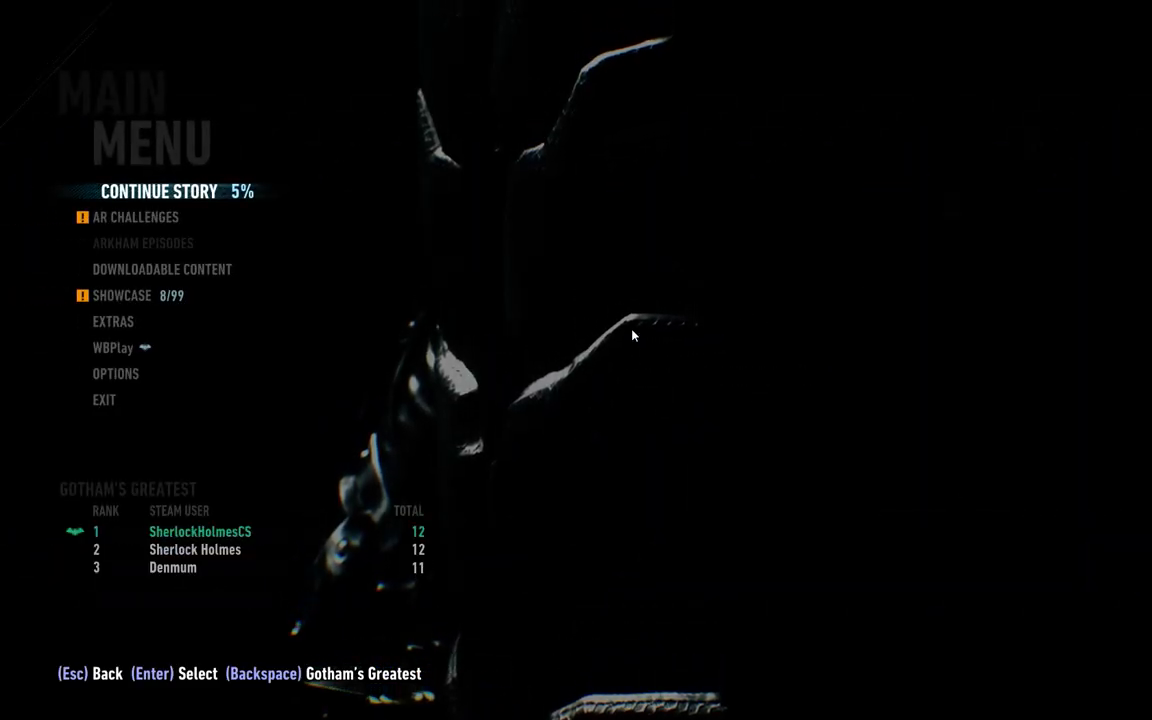
Via the Shift+Tab overlay's In-Game settings, set the FPS counter to Top-left and confirm
key(shift+tab)
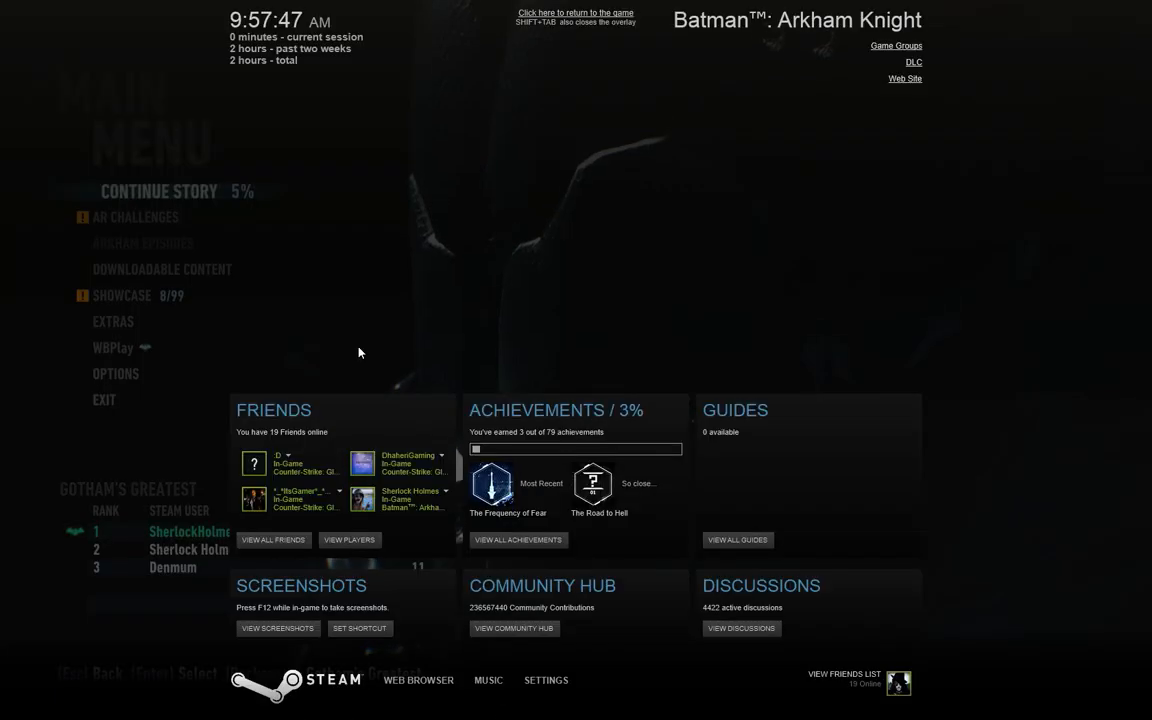
click(544, 680)
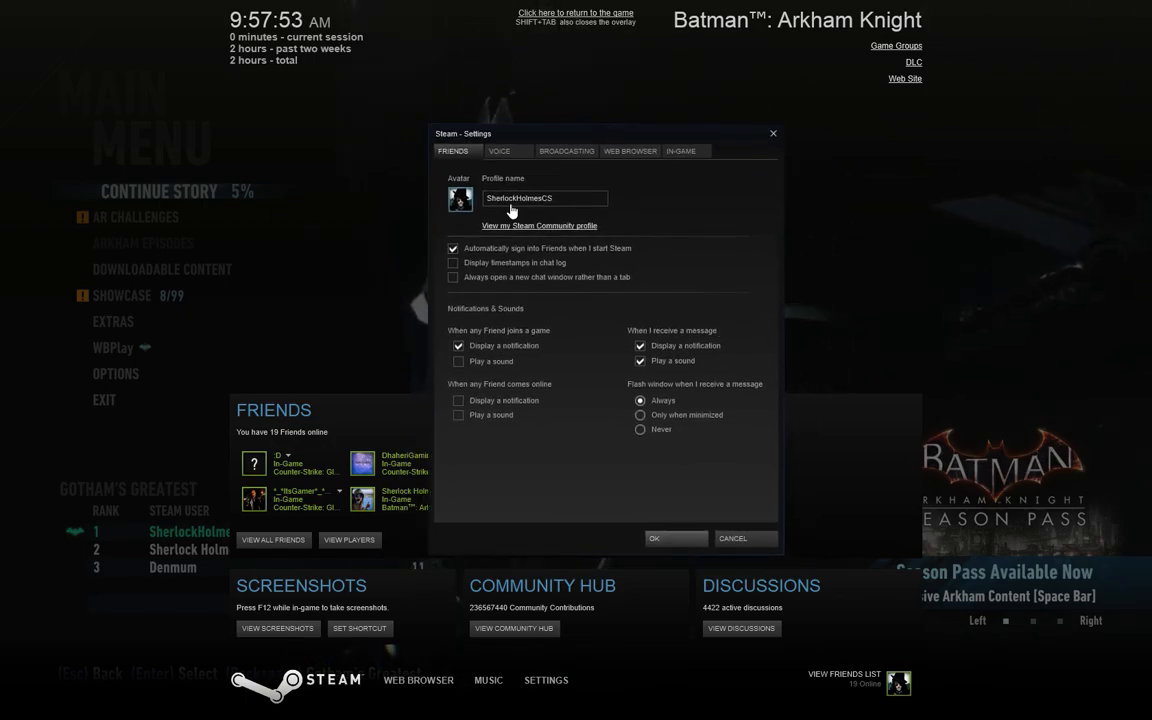
click(680, 152)
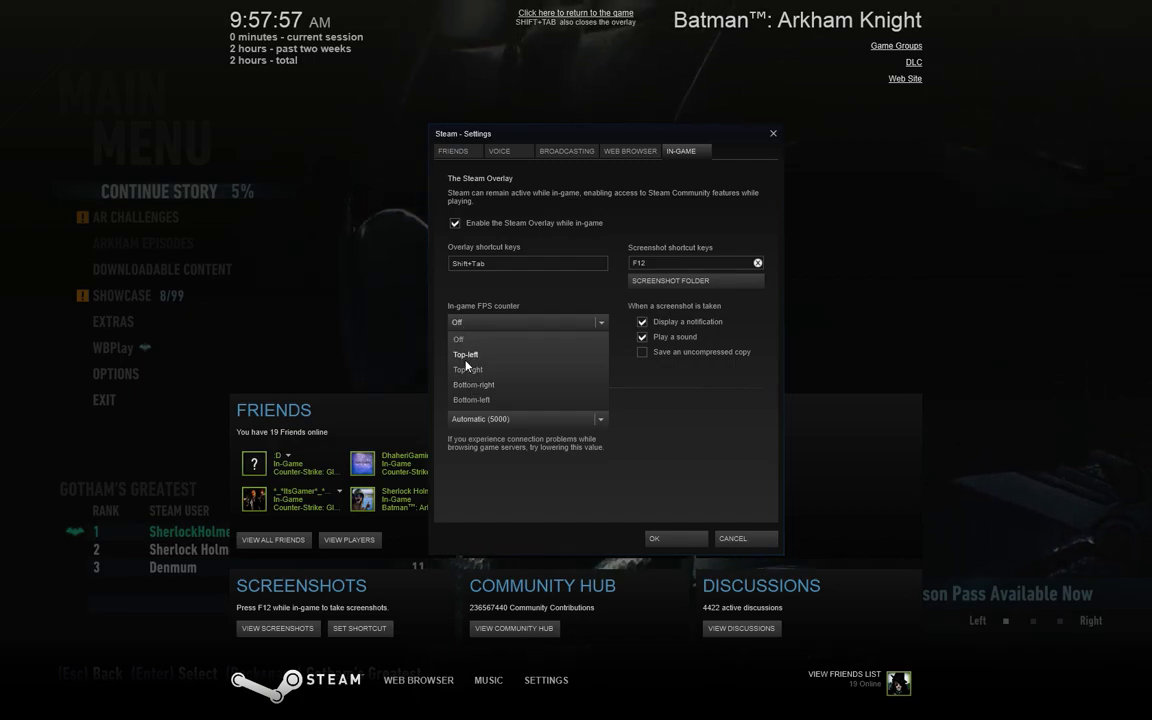
click(464, 354)
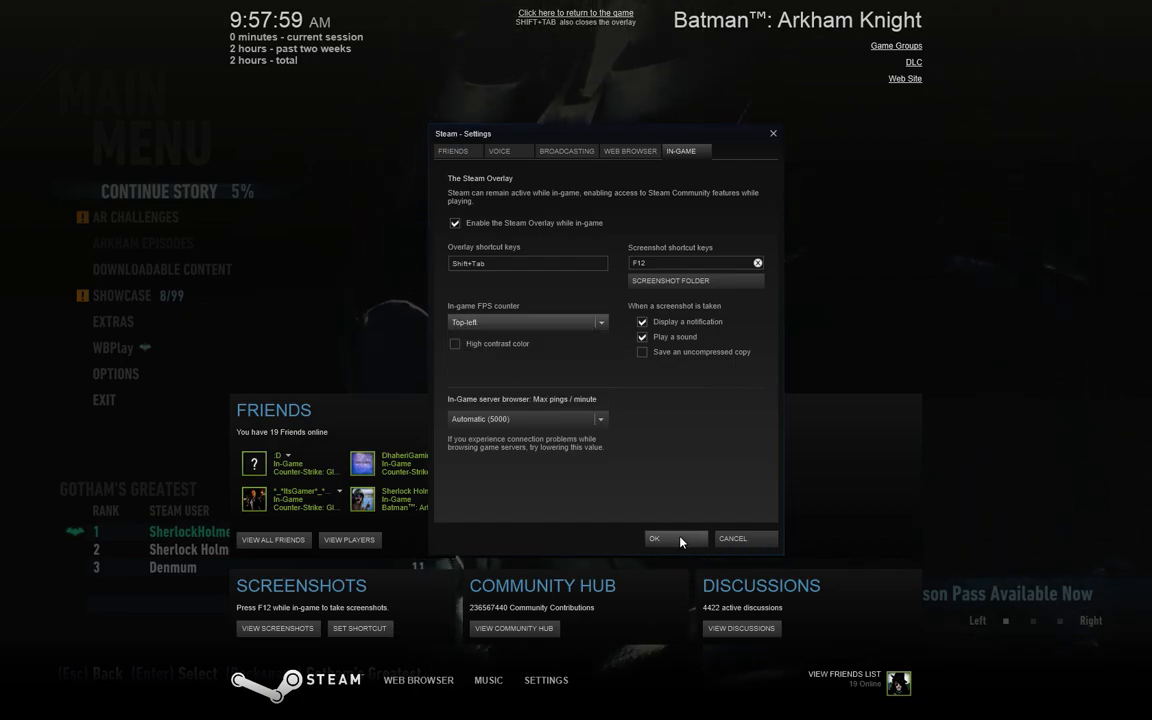
click(654, 538)
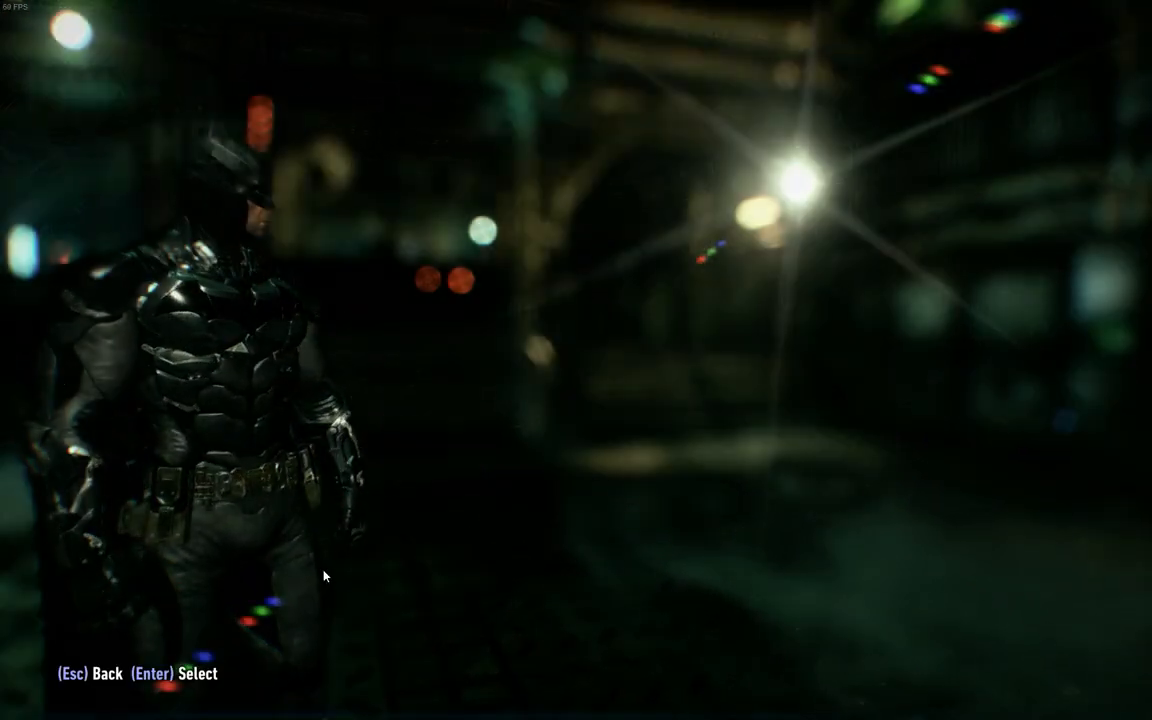
Pause the game and show Graphics Options (fullscreen, 1680x1050, V-Sync on)
key(Escape)
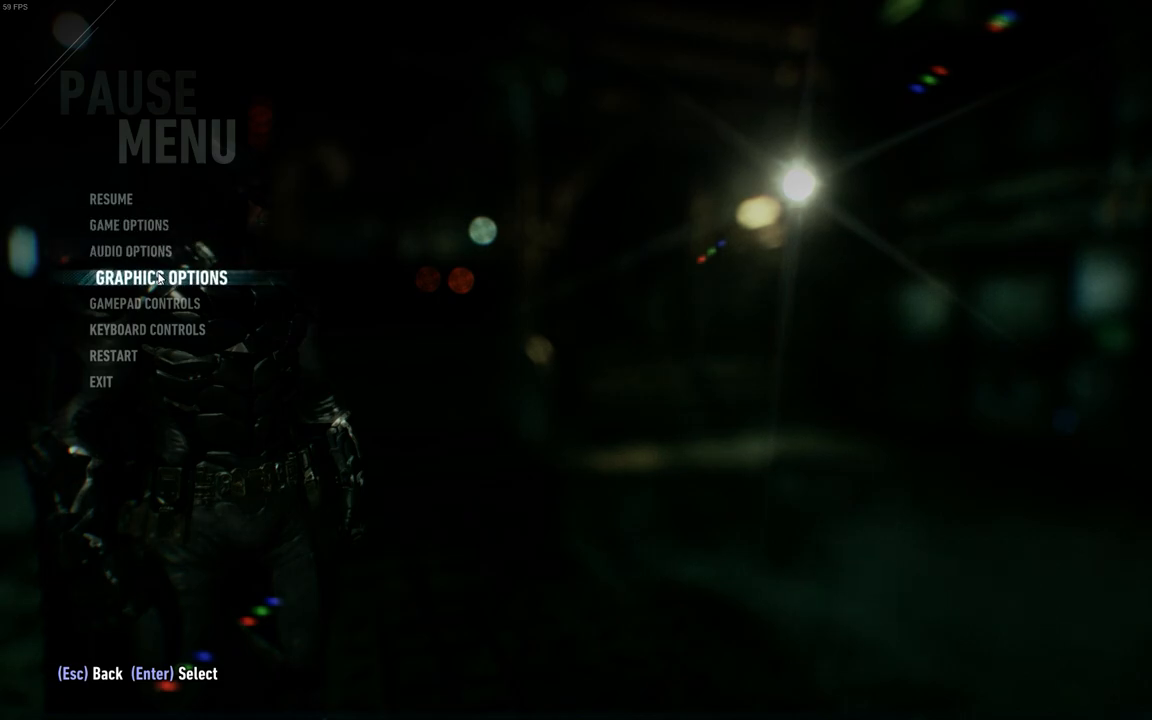
click(160, 276)
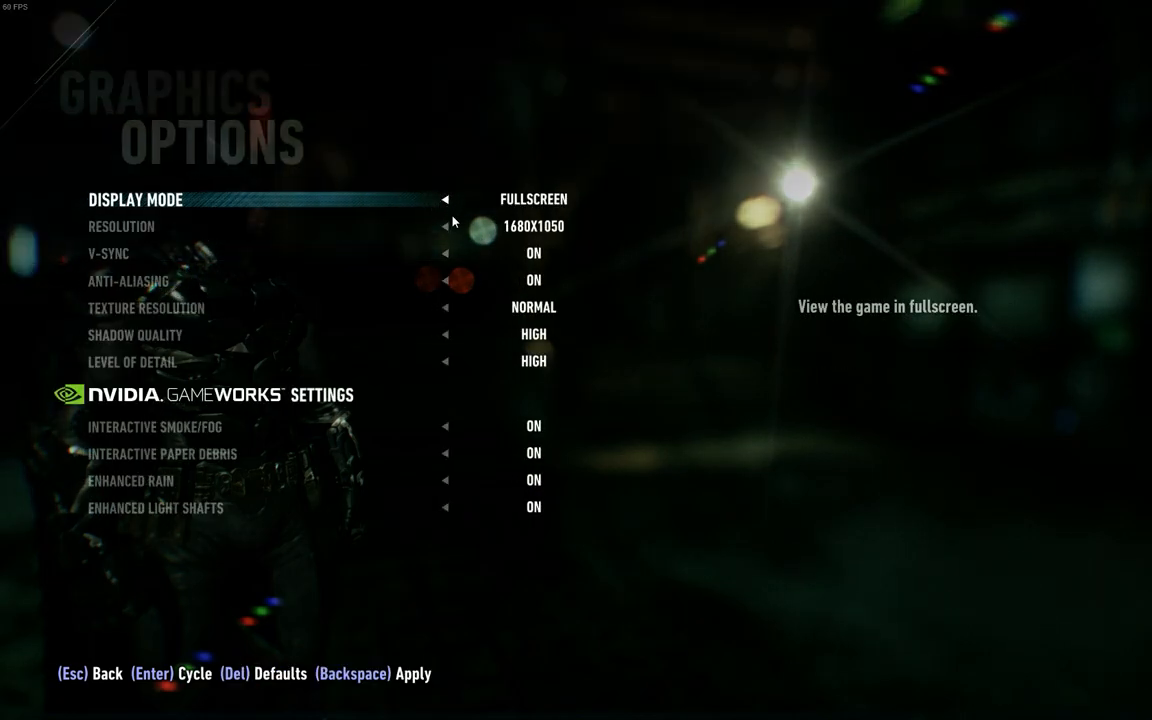